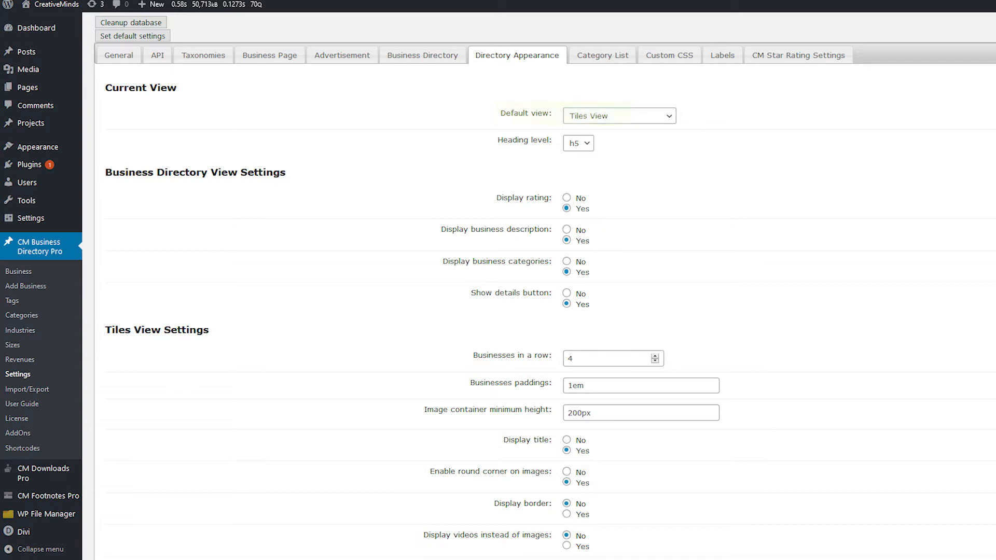
# Review the Business Page defaults: publish/update dates, map link, documents on, comments off
pyautogui.click(617, 116)
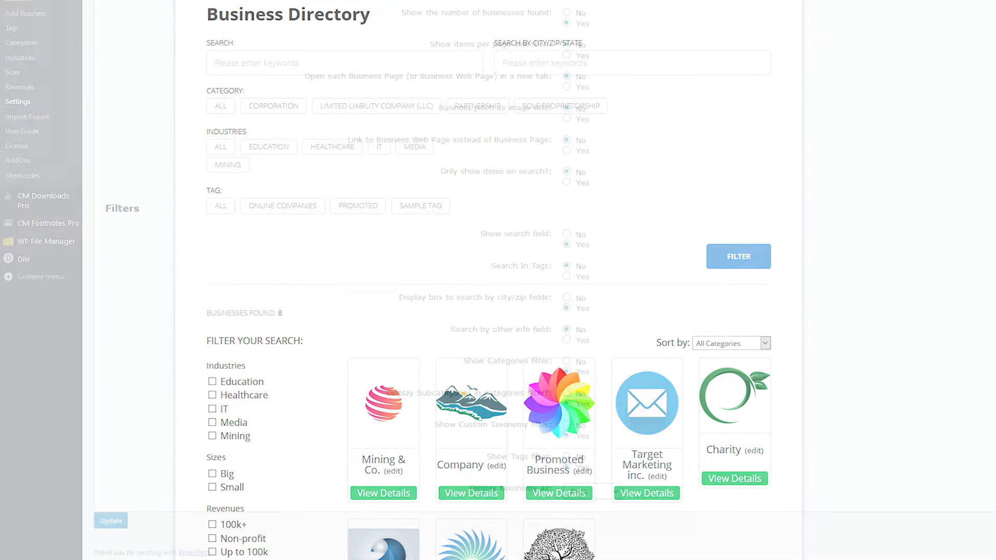
pyautogui.scroll(-3)
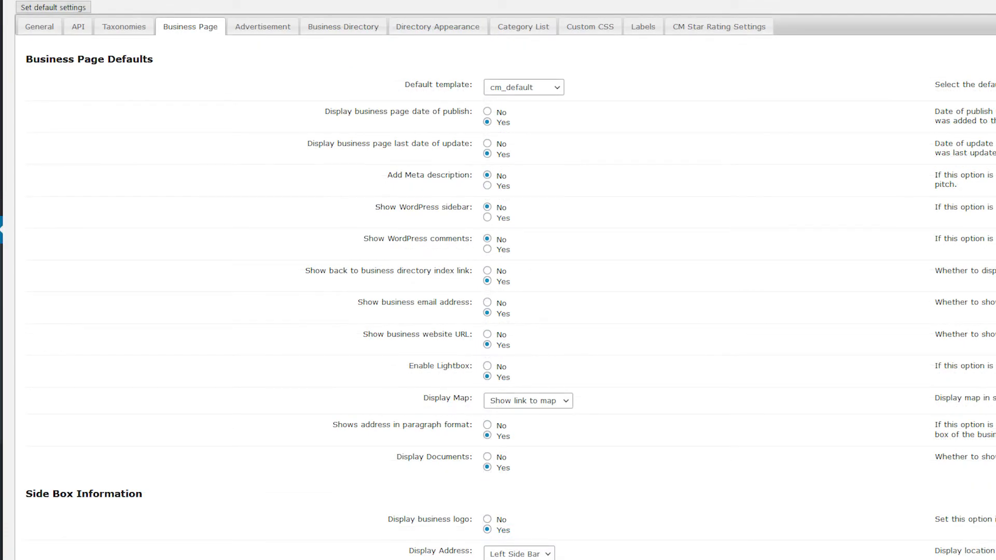
pyautogui.click(521, 173)
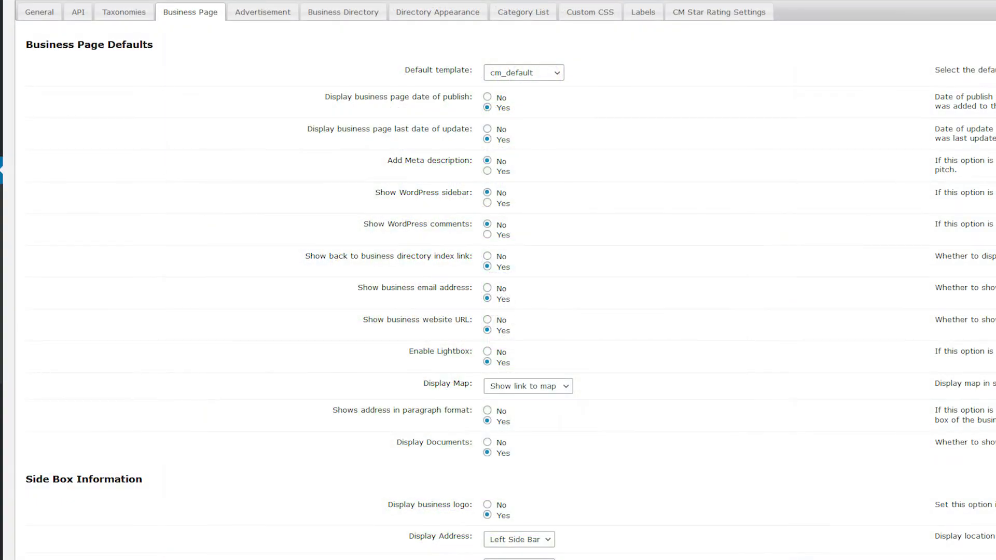
pyautogui.scroll(-3)
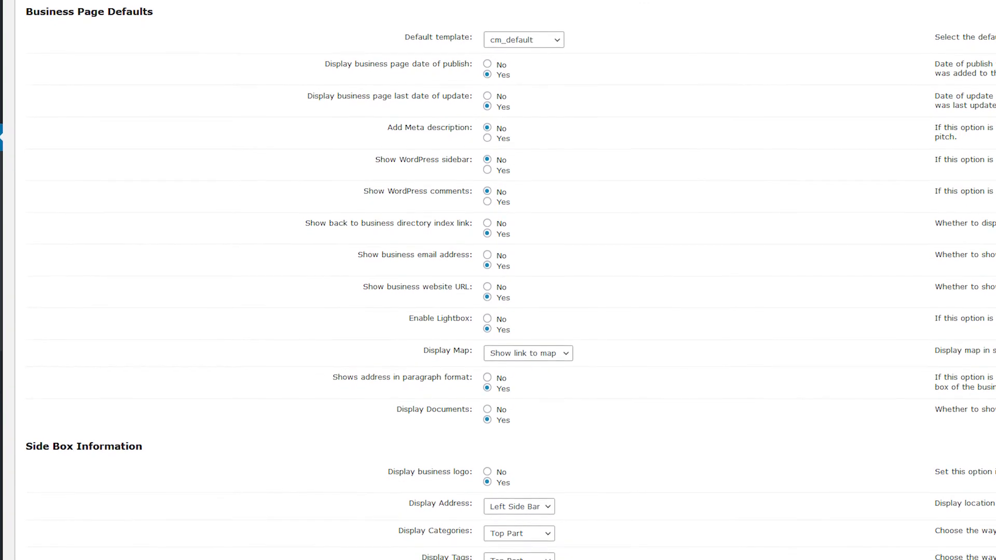
pyautogui.scroll(-3)
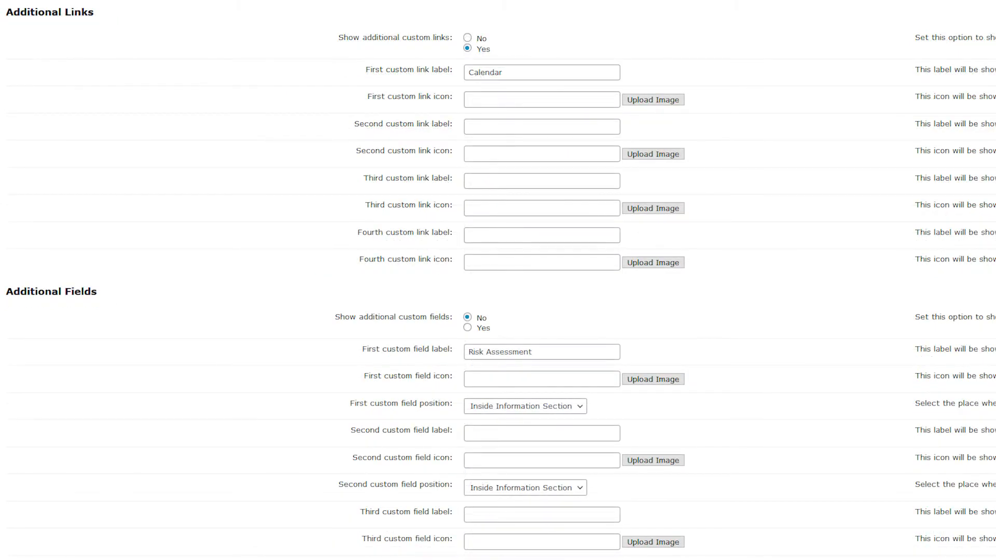
pyautogui.scroll(-3)
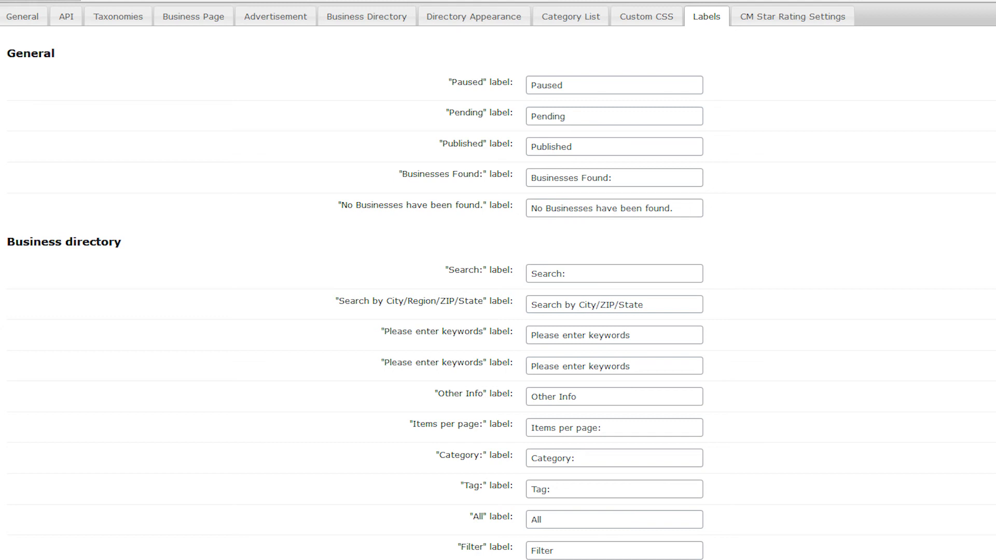
# Scroll through the Labels settings, then view the API settings with Twitter followers and Alexa rank off
pyautogui.scroll(-3)
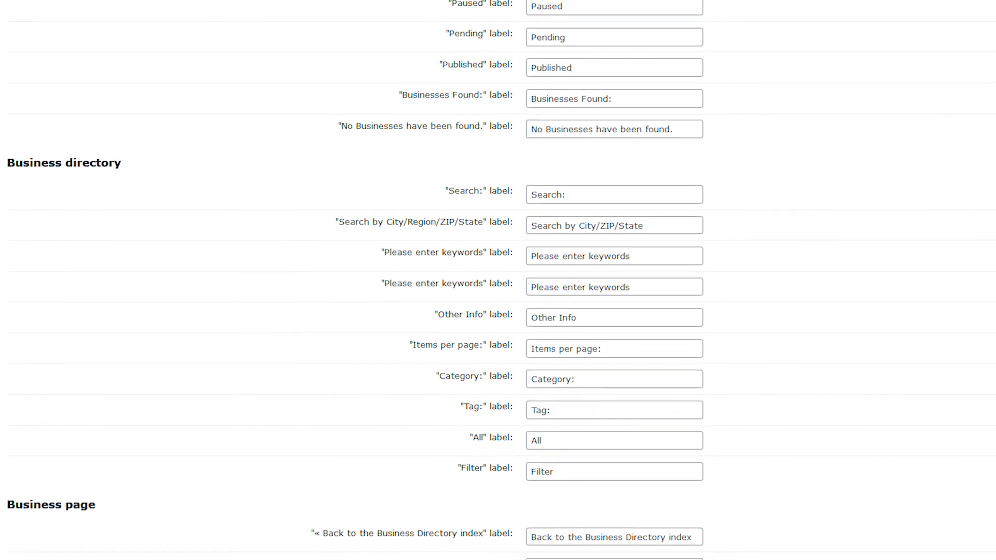
pyautogui.scroll(-3)
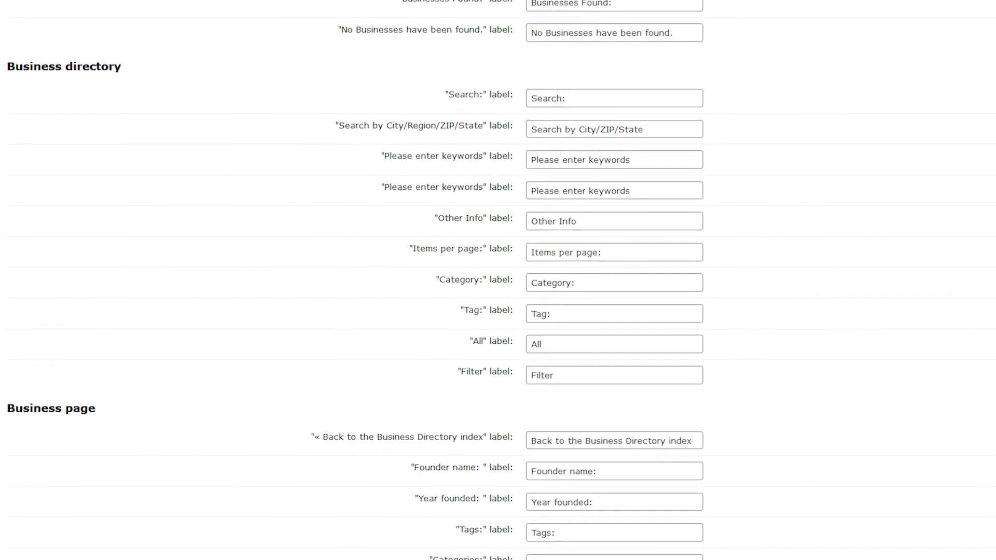
pyautogui.scroll(-3)
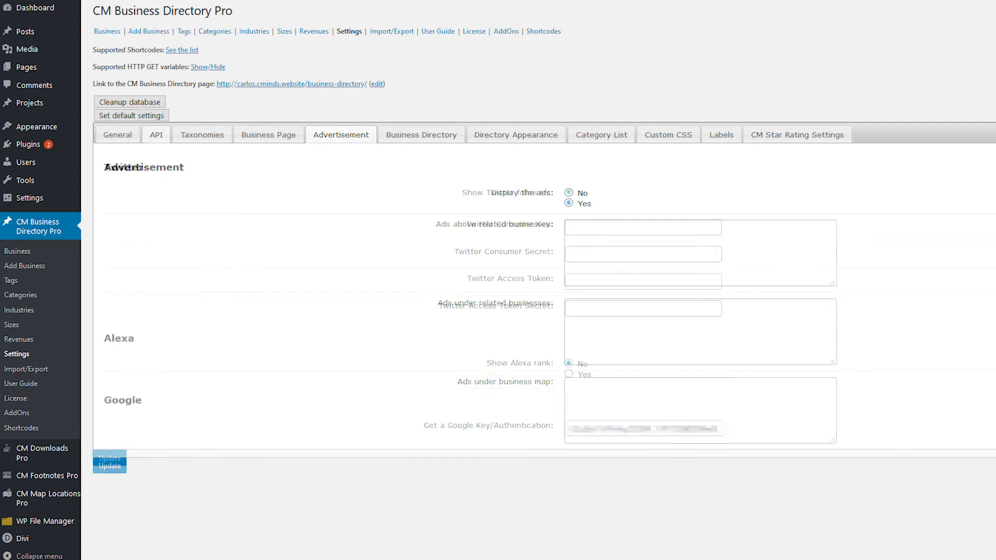
pyautogui.click(156, 135)
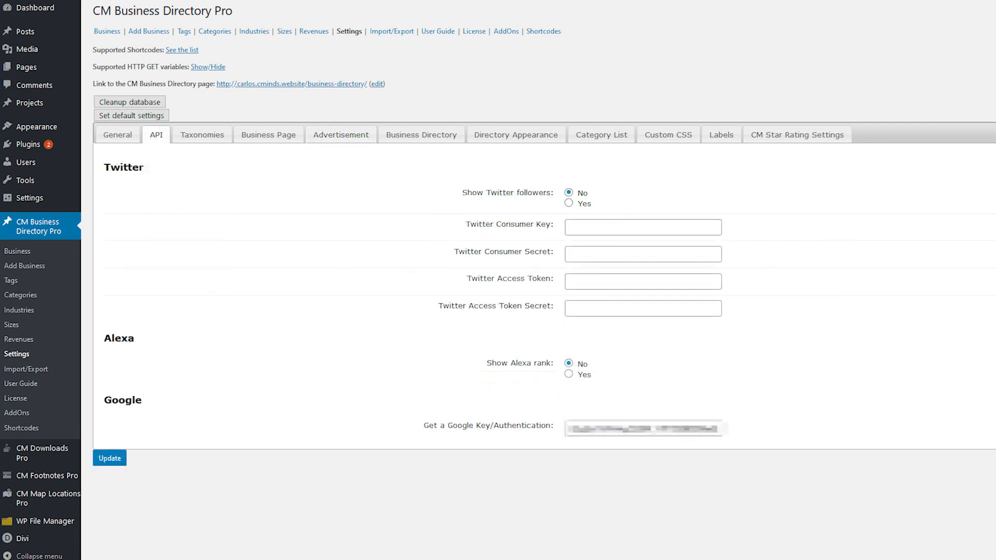